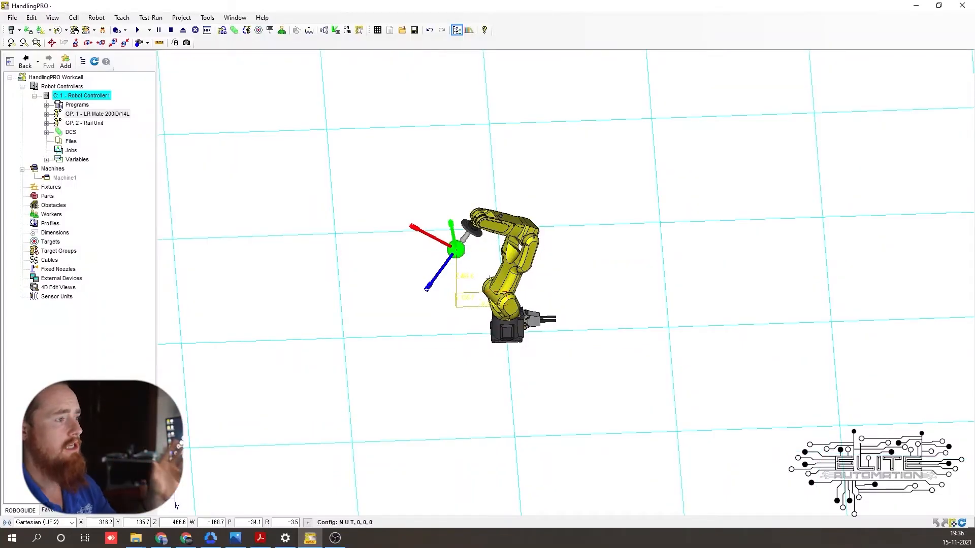
pyautogui.moveTo(466, 250)
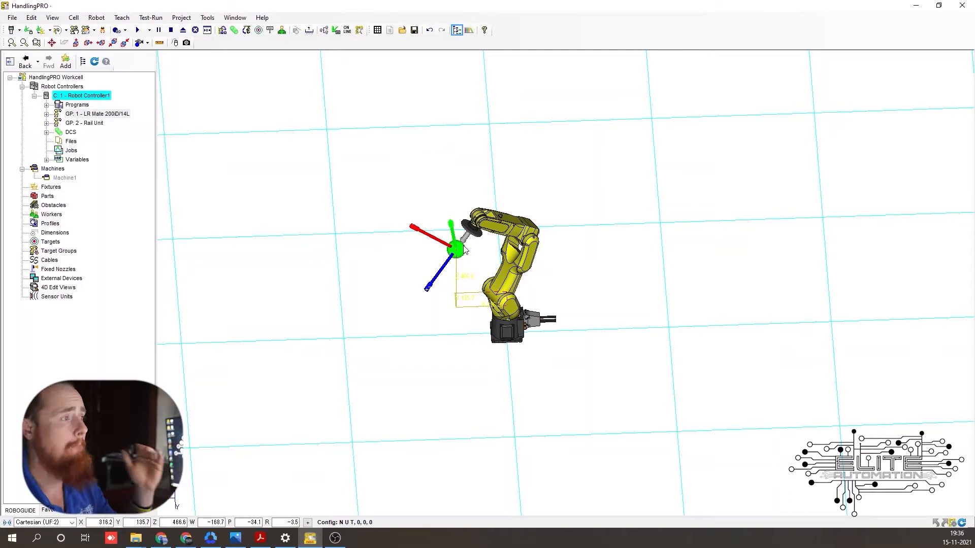
pyautogui.moveTo(485, 234)
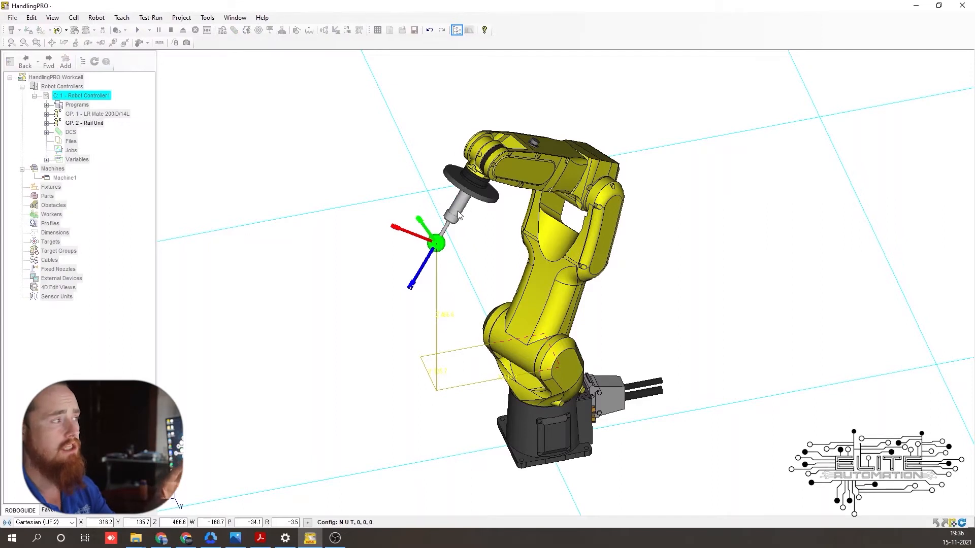
pyautogui.moveTo(467, 211)
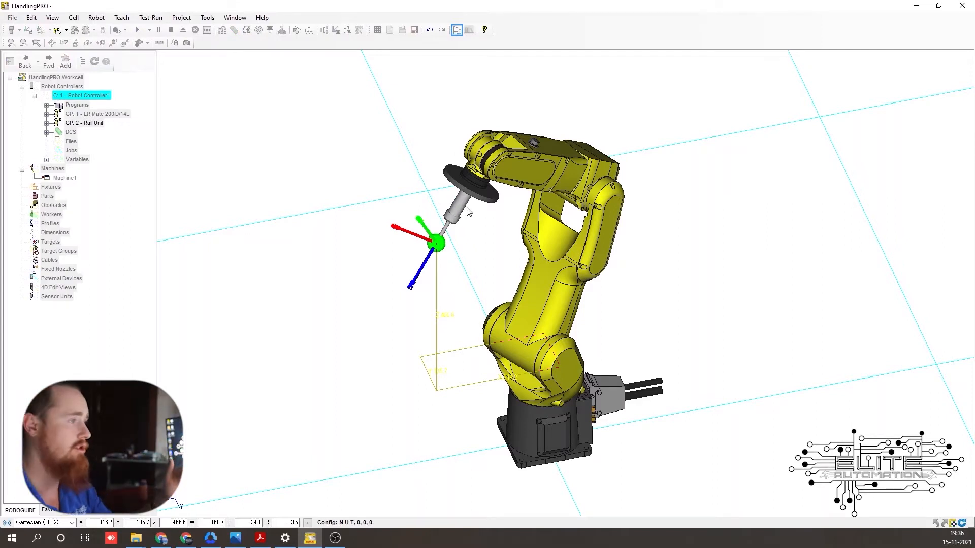
# - Expand the LR Mate's Tooling list and bring up the properties of UT:2 (Eoat2)
pyautogui.click(47, 123)
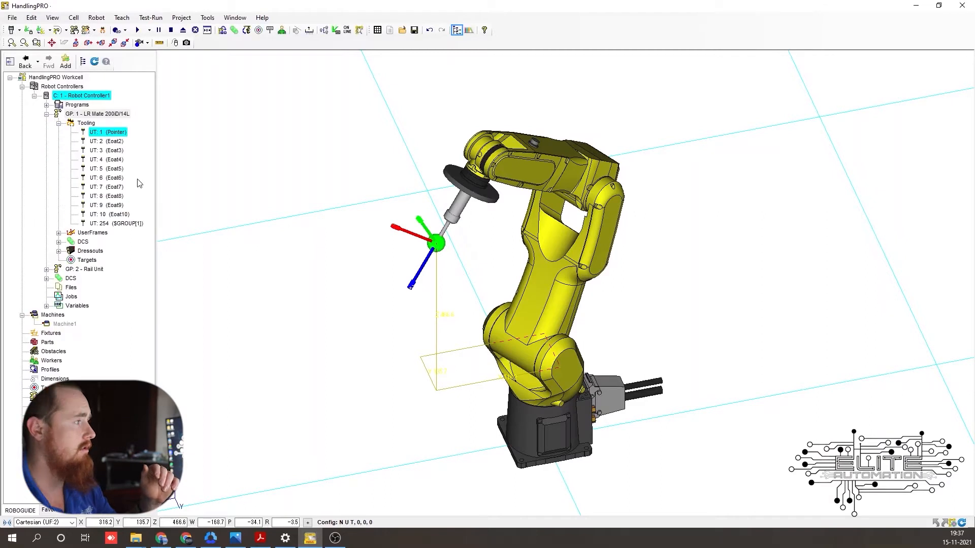
pyautogui.moveTo(139, 127)
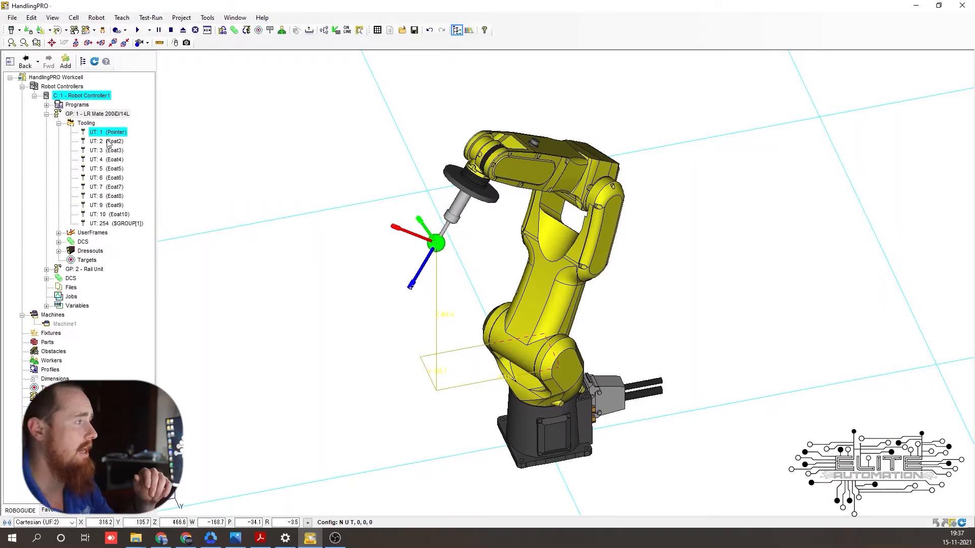
pyautogui.click(106, 142)
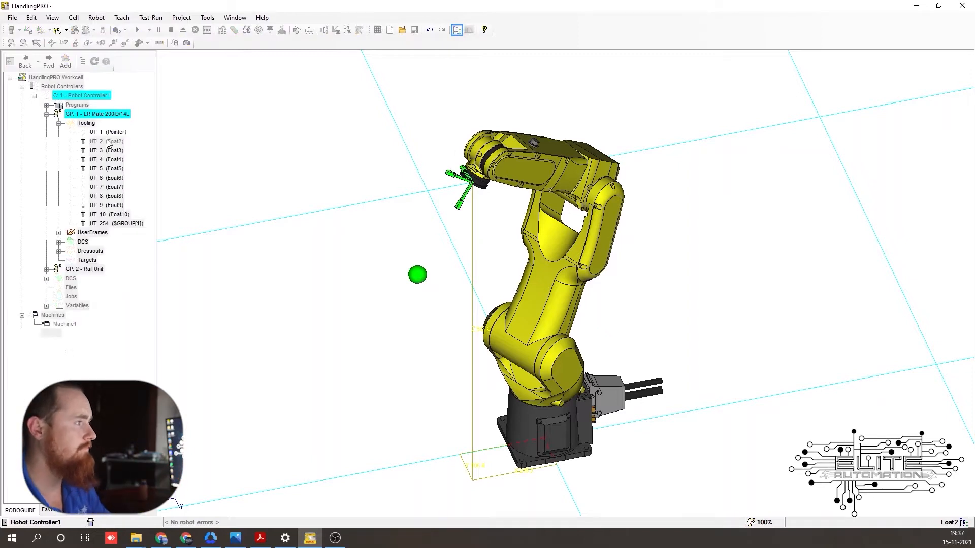
pyautogui.doubleClick(107, 142)
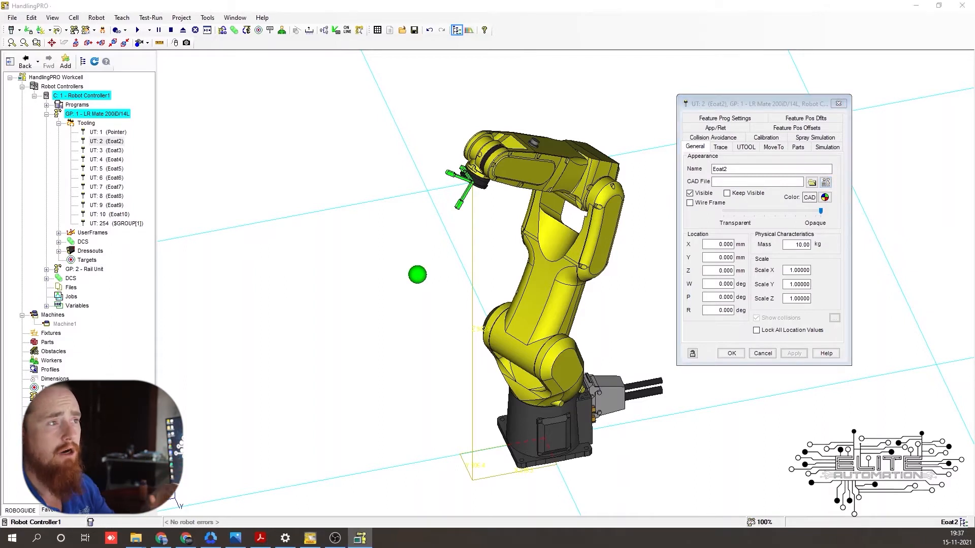
# - Pick Seal_Gun01 from the EOATs seal guns image library as Eoat2's CAD file and apply it
pyautogui.click(810, 181)
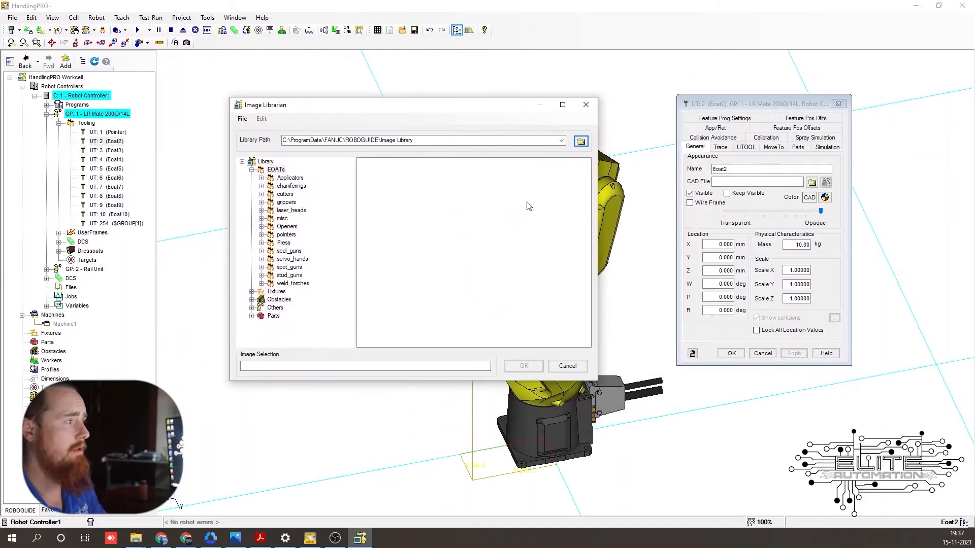
pyautogui.moveTo(299, 216)
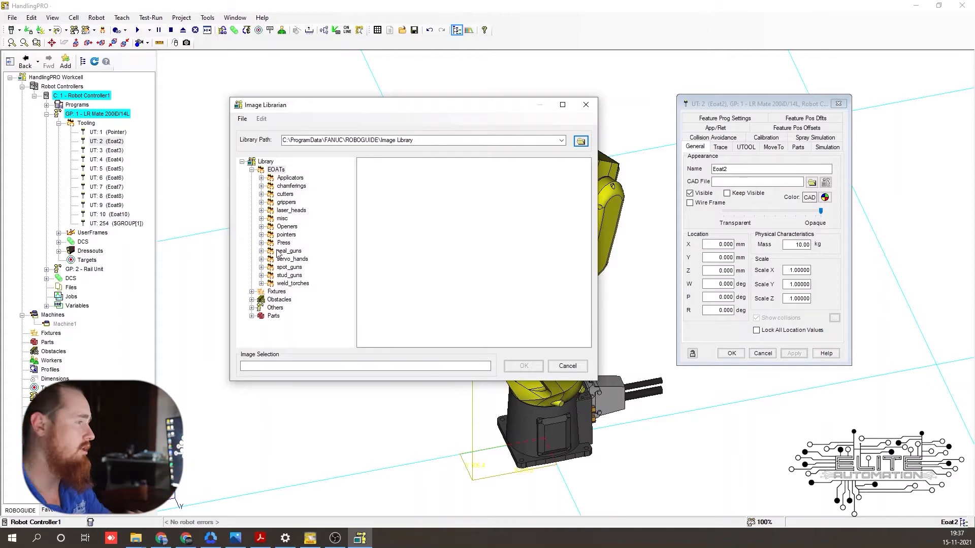
pyautogui.click(301, 259)
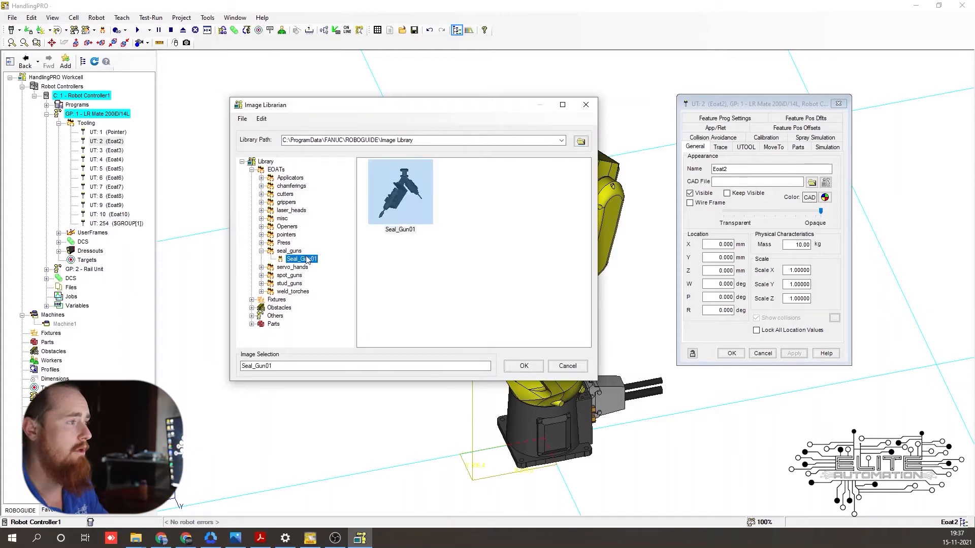
pyautogui.moveTo(470, 231)
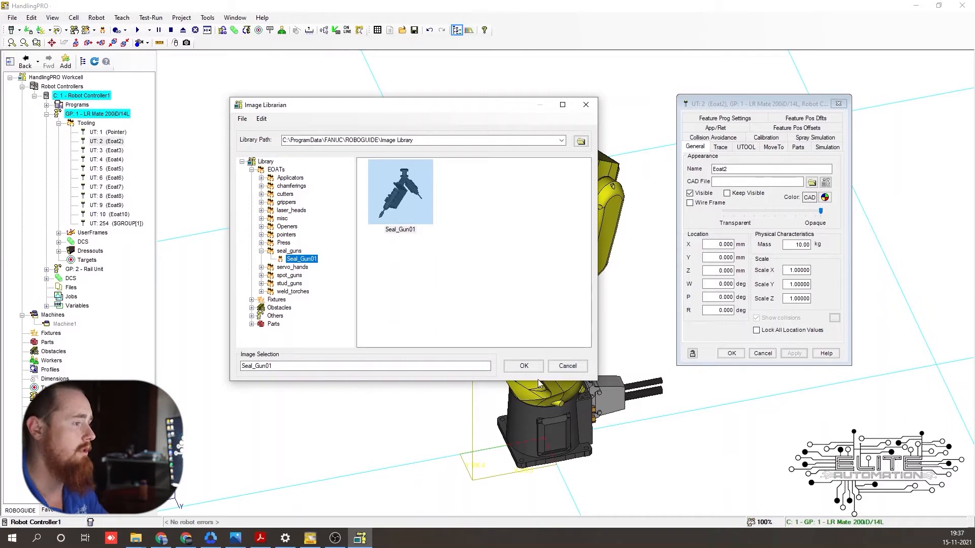
pyautogui.click(523, 366)
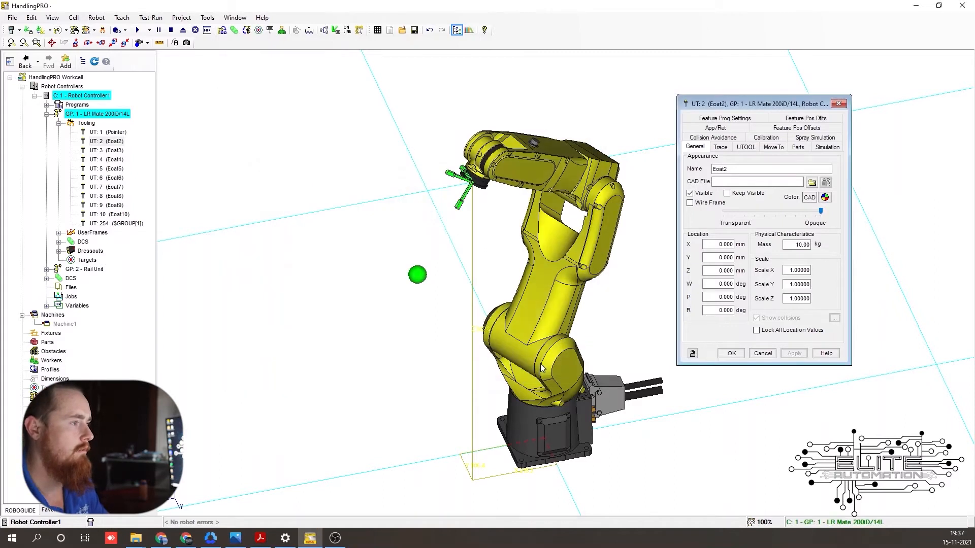
pyautogui.click(794, 354)
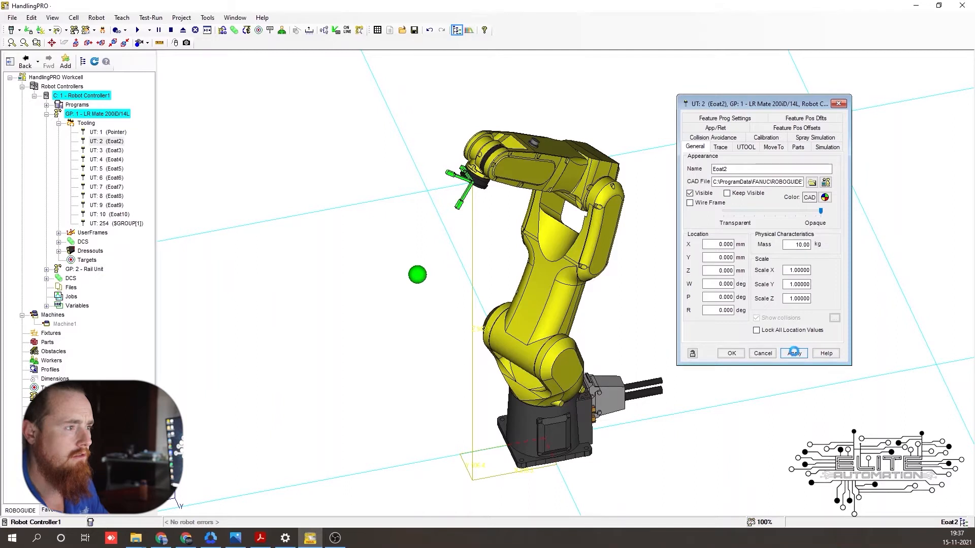
pyautogui.click(793, 353)
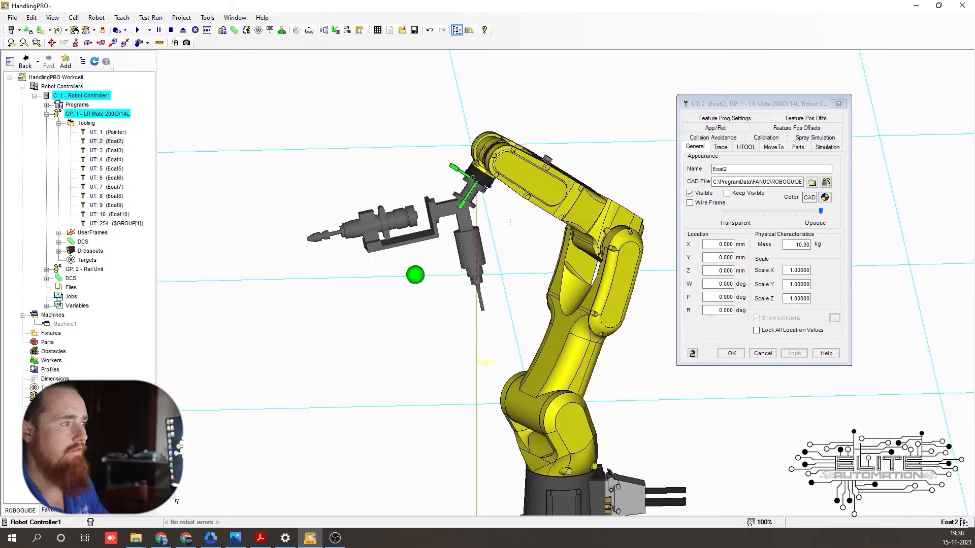
# - Review the UTOOL tab with TCP editing enabled, then close the dialog discarding unapplied changes
pyautogui.click(746, 146)
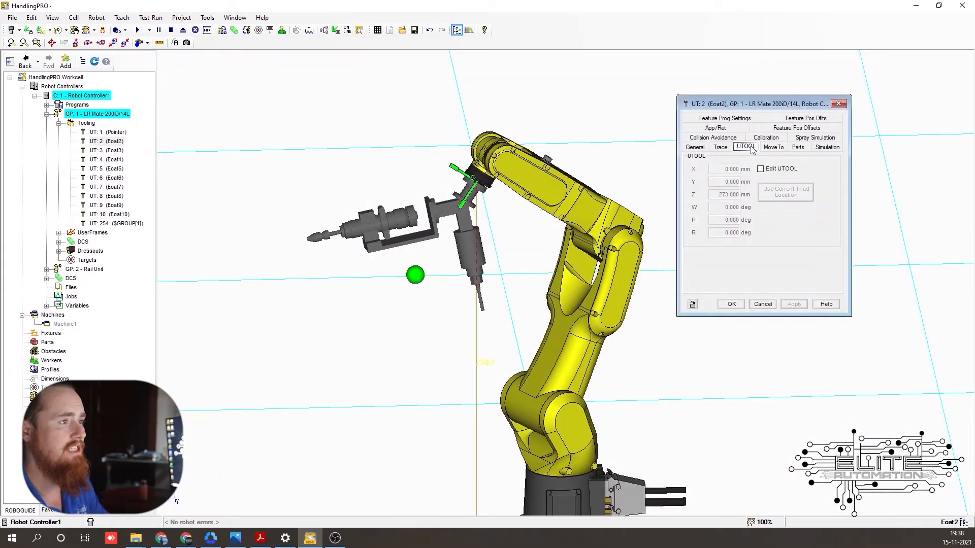
pyautogui.click(759, 169)
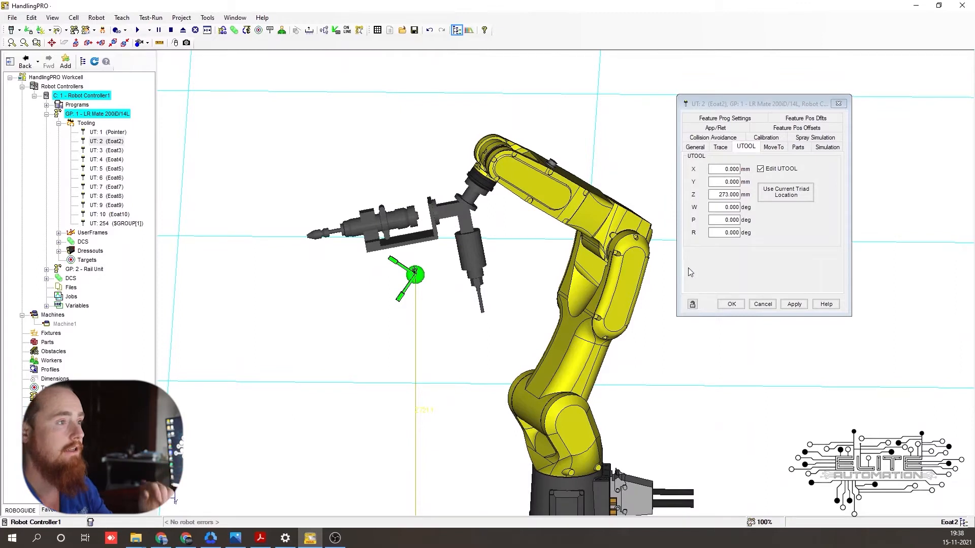
pyautogui.click(763, 303)
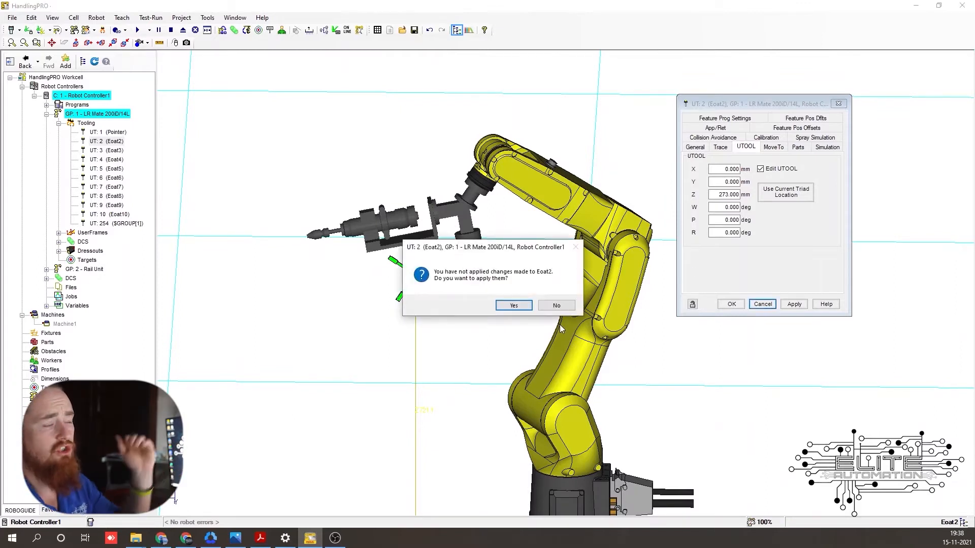
pyautogui.click(556, 306)
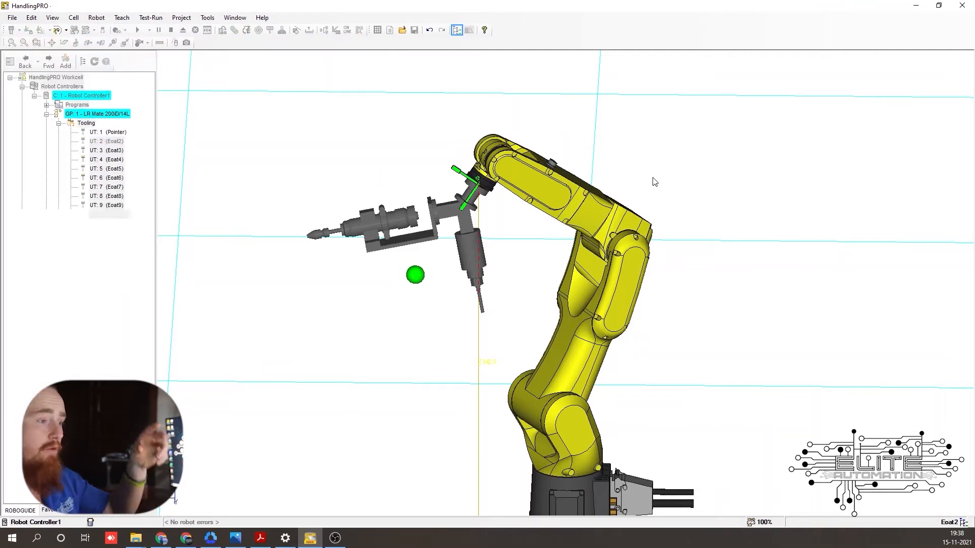
# - Reopen Eoat2's properties, apply the General settings and confirm, leaving the Pointer on the wrist
pyautogui.doubleClick(107, 141)
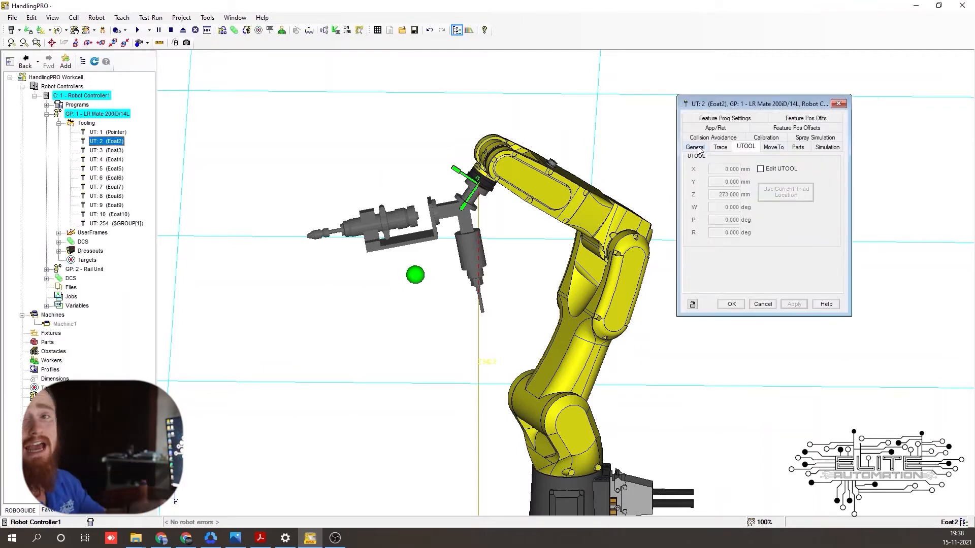
pyautogui.click(695, 147)
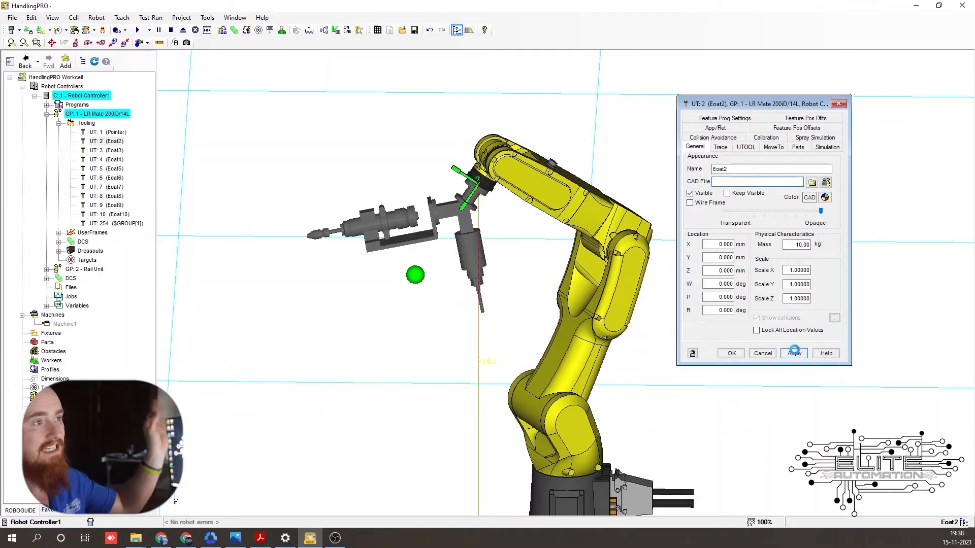
pyautogui.click(793, 353)
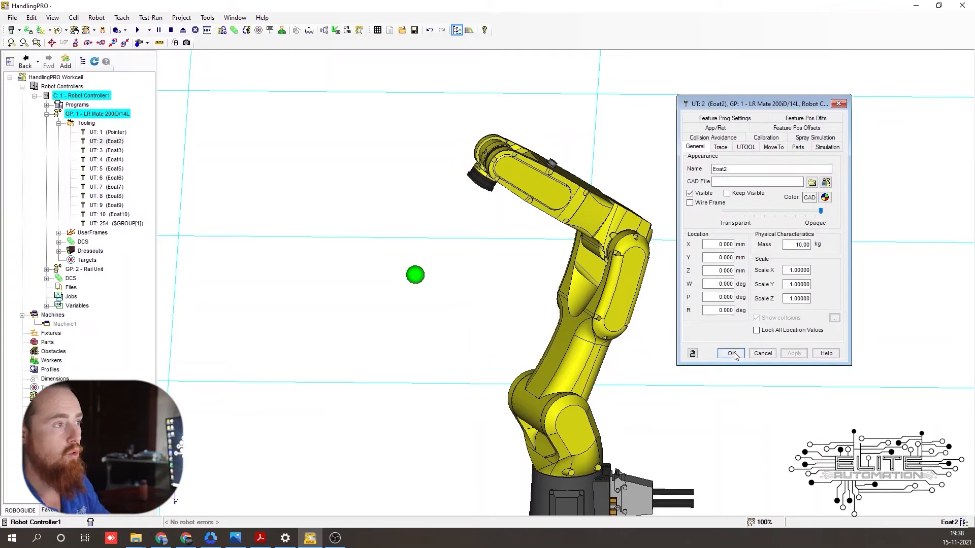
pyautogui.click(730, 353)
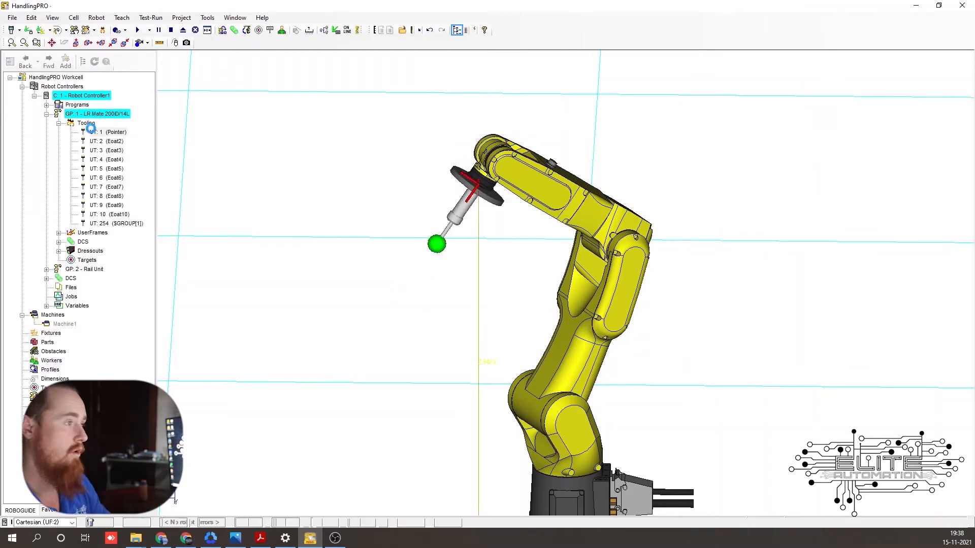
# - Define tool 2 as 3jaw_Gripper with UTOOL Z 415 mm and W 180°, applying the changes on close
pyautogui.doubleClick(105, 141)
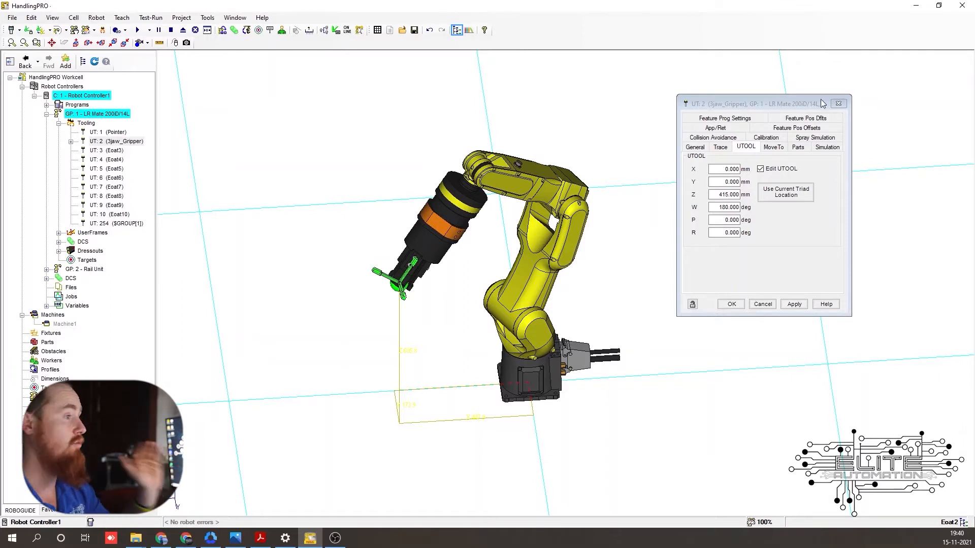
pyautogui.click(730, 303)
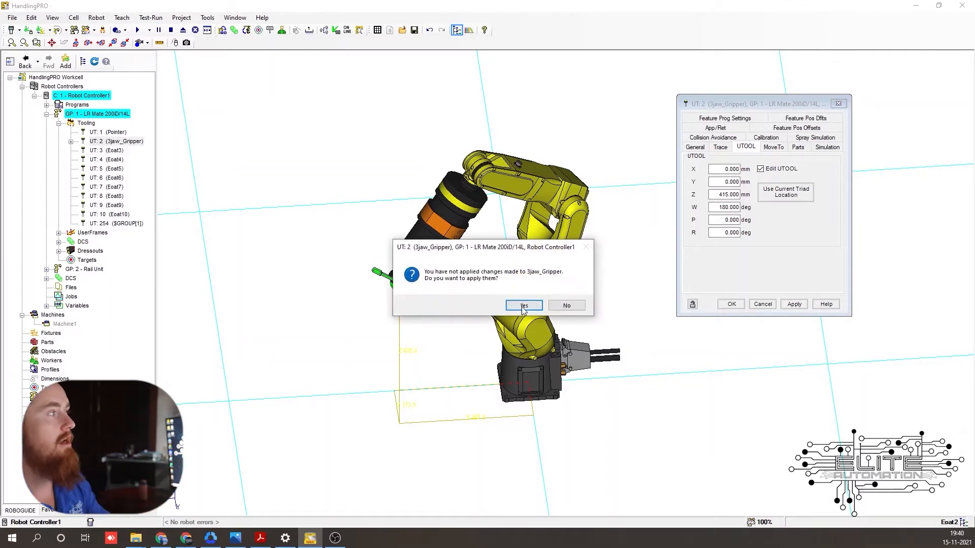
pyautogui.click(523, 306)
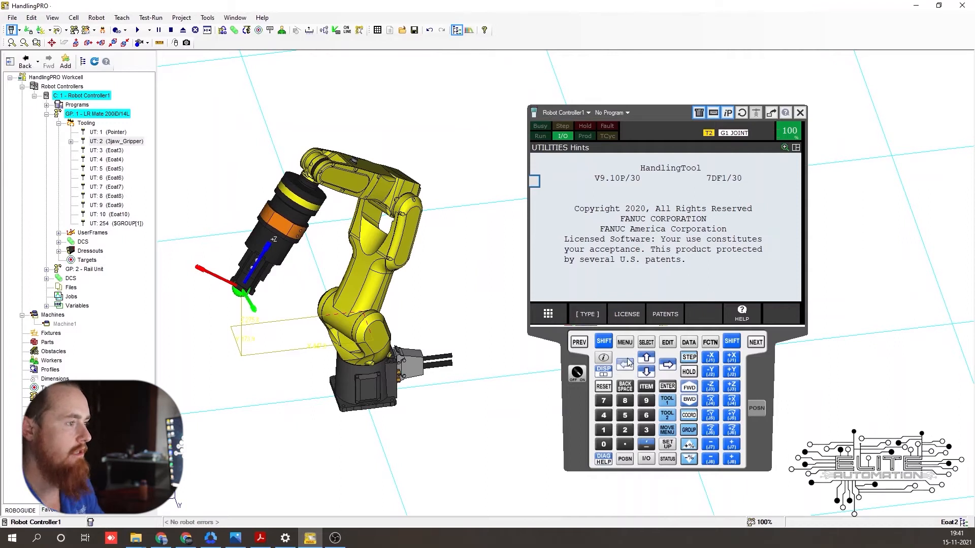
# - Via MENU > SETUP > Frames, edit tool frame 2's Z from 415 to 410 mm and return to the frame list
pyautogui.click(625, 342)
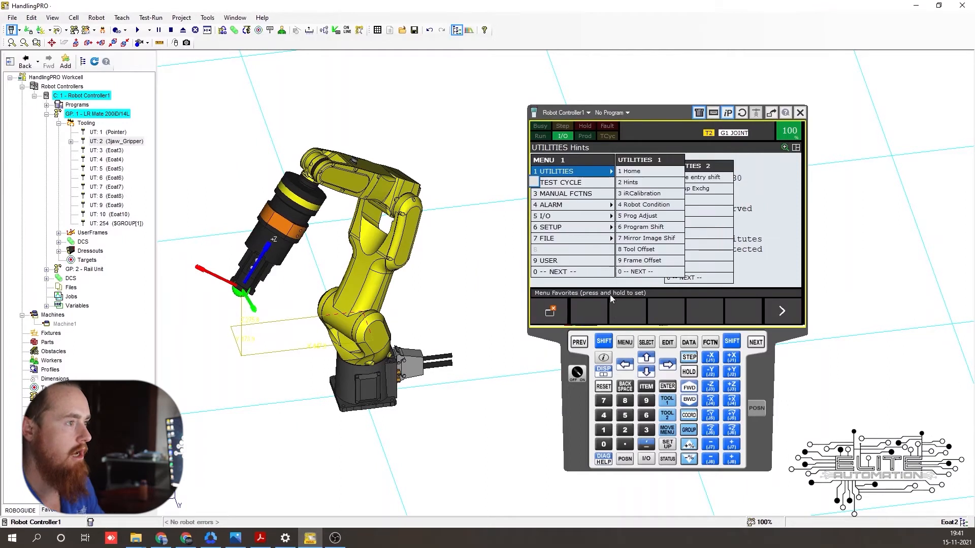
pyautogui.click(549, 227)
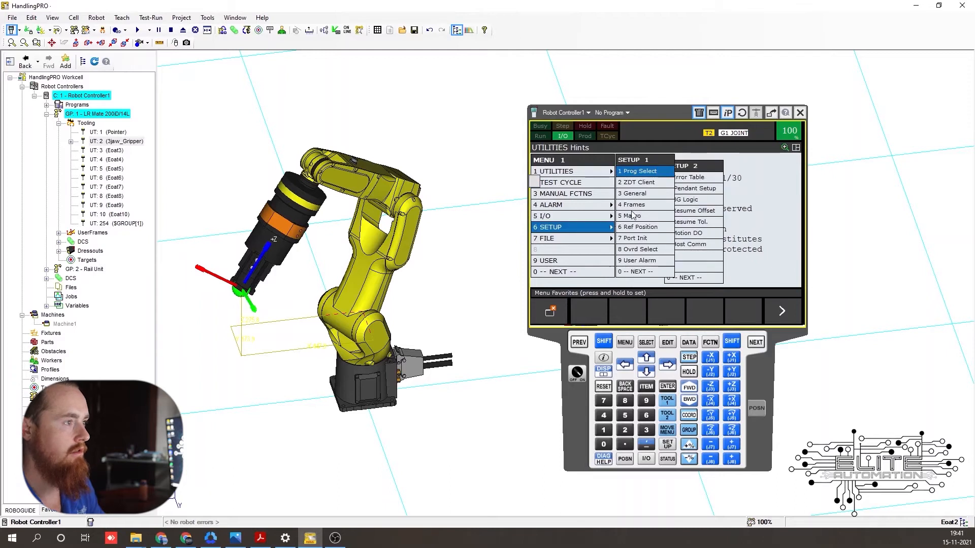
pyautogui.click(633, 204)
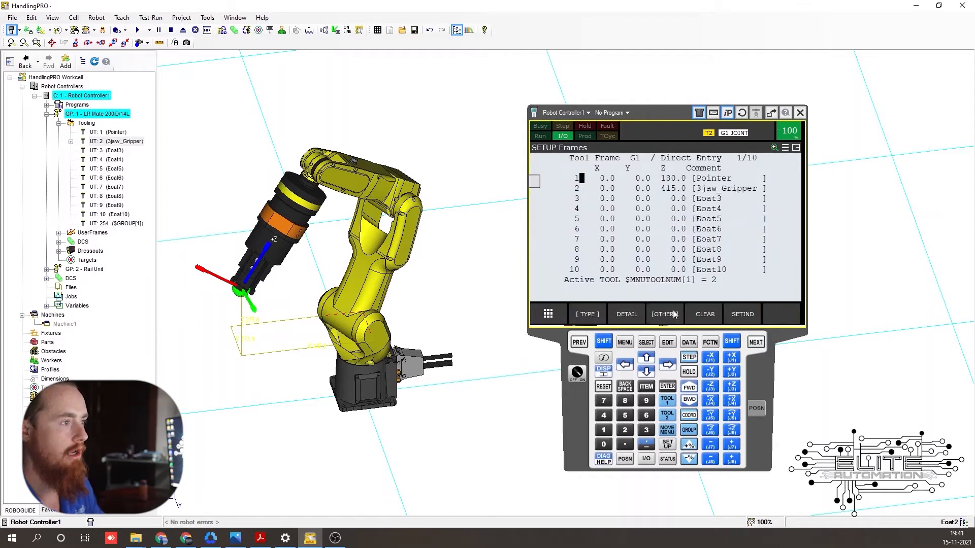
pyautogui.click(663, 314)
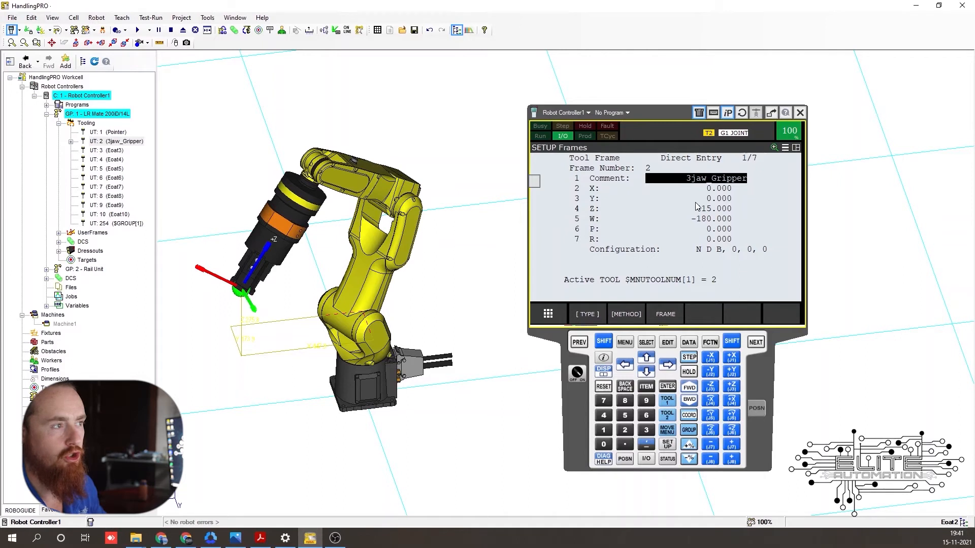
pyautogui.moveTo(698, 209)
pyautogui.write('410.000')
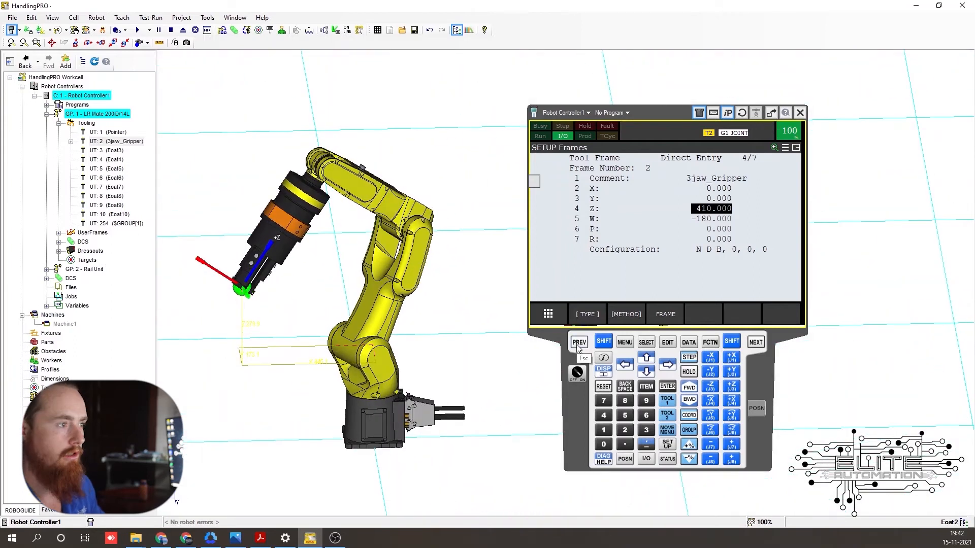
pyautogui.click(578, 342)
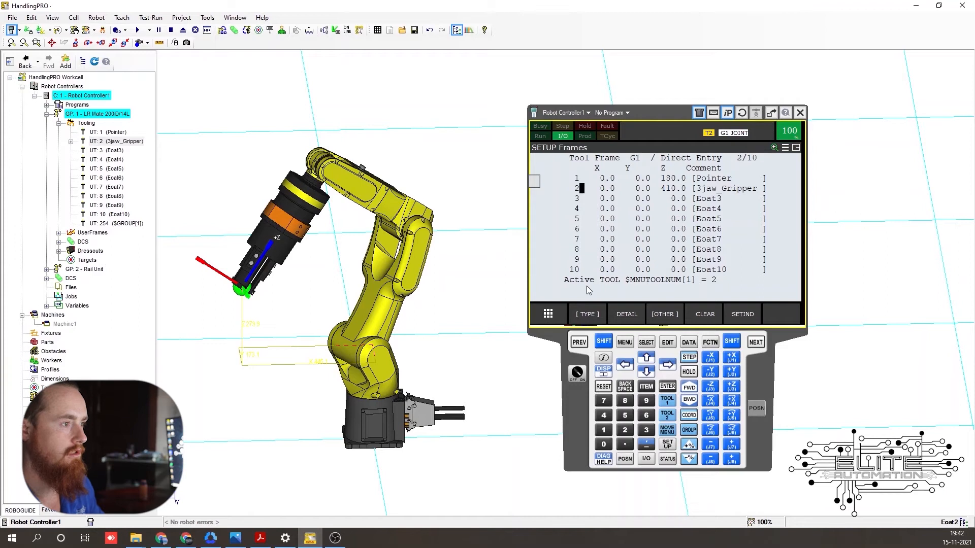
pyautogui.moveTo(691, 370)
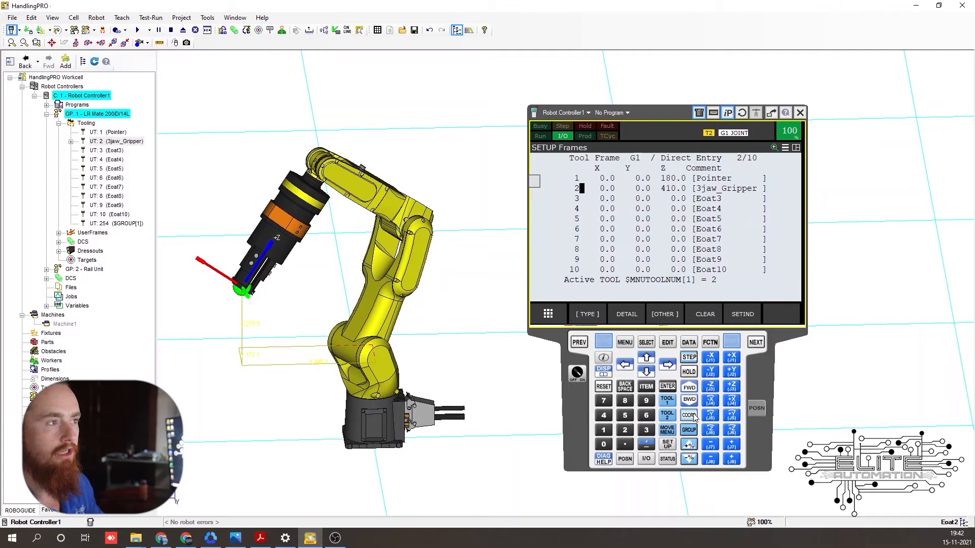
pyautogui.click(689, 415)
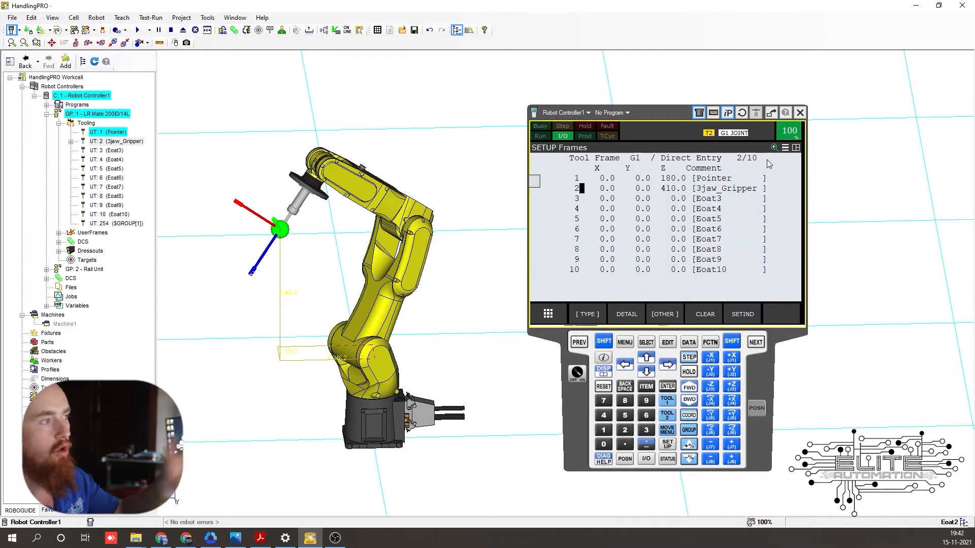
pyautogui.moveTo(650, 258)
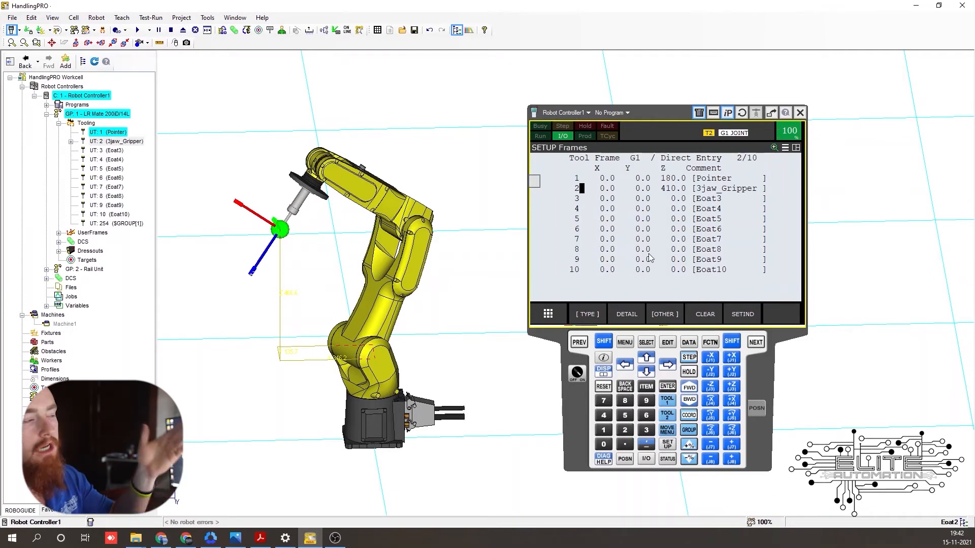
pyautogui.moveTo(298, 222)
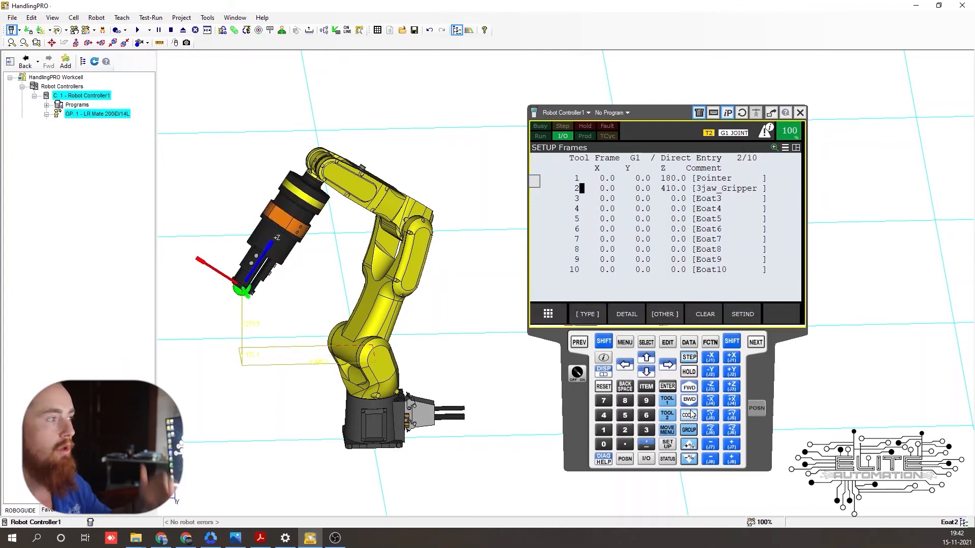
pyautogui.click(46, 112)
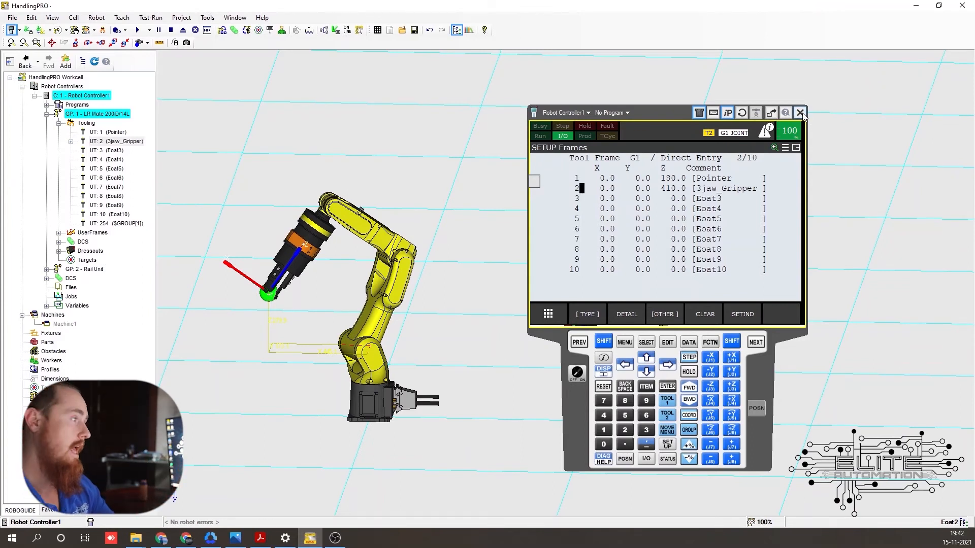
# - Close the teach pendant and bring up the properties of UT:1 (Pointer) with its 180 mm Z offset
pyautogui.click(801, 113)
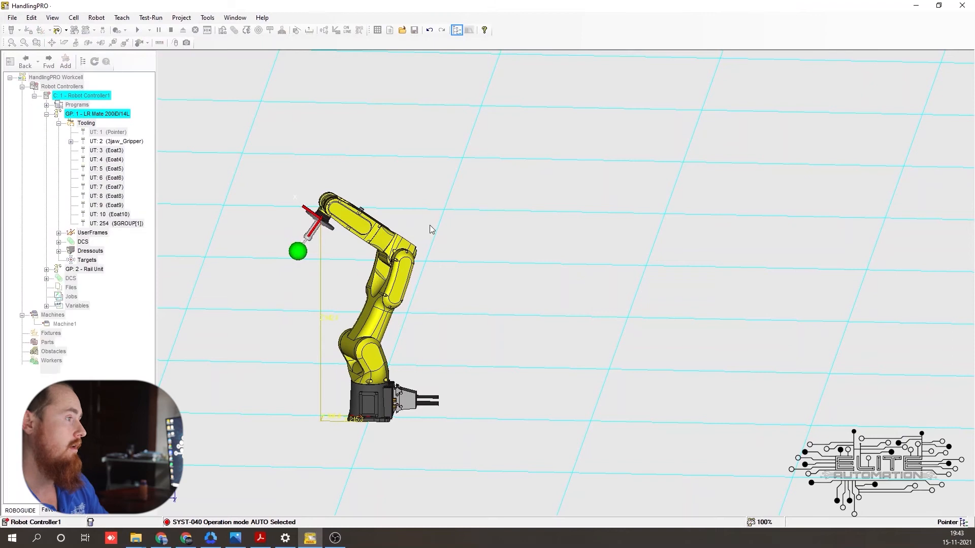
pyautogui.doubleClick(107, 132)
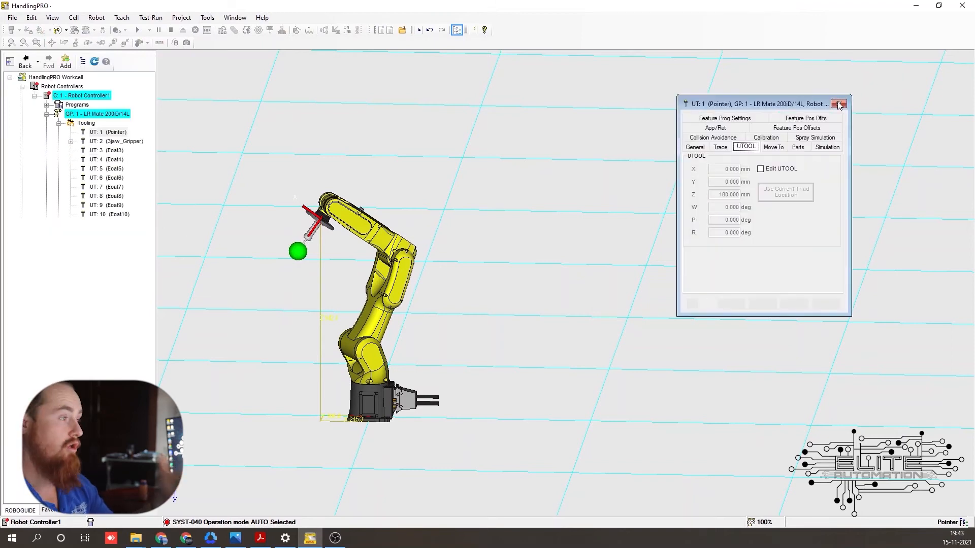